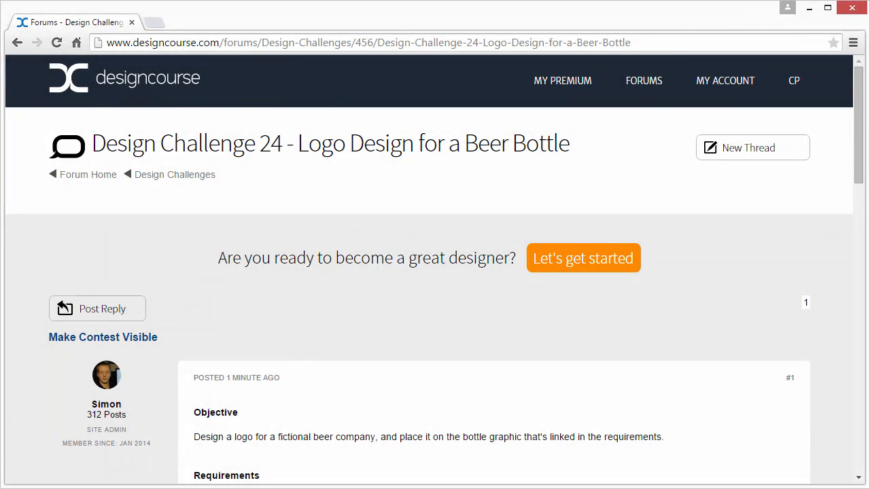
- Scroll through the file list to locate Beer_Bottle_Close_View_Mockup.psd and its placeholder label
scroll("down", 3)
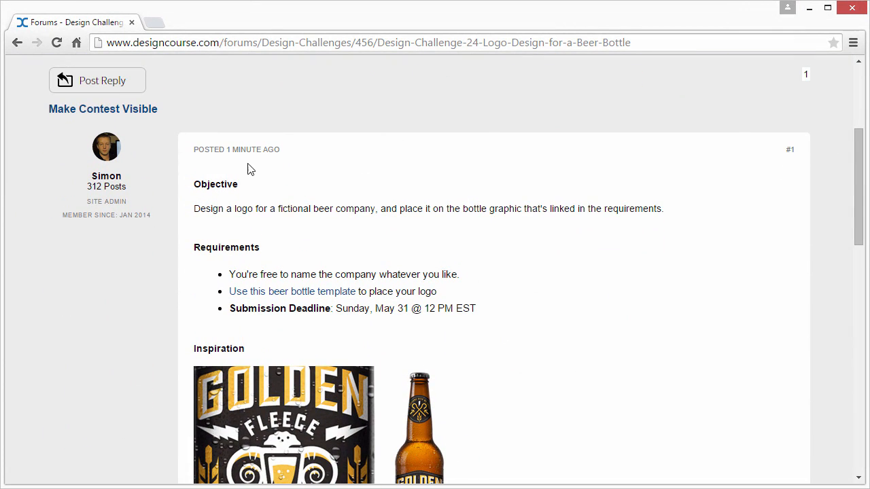
mouse_move(195, 209)
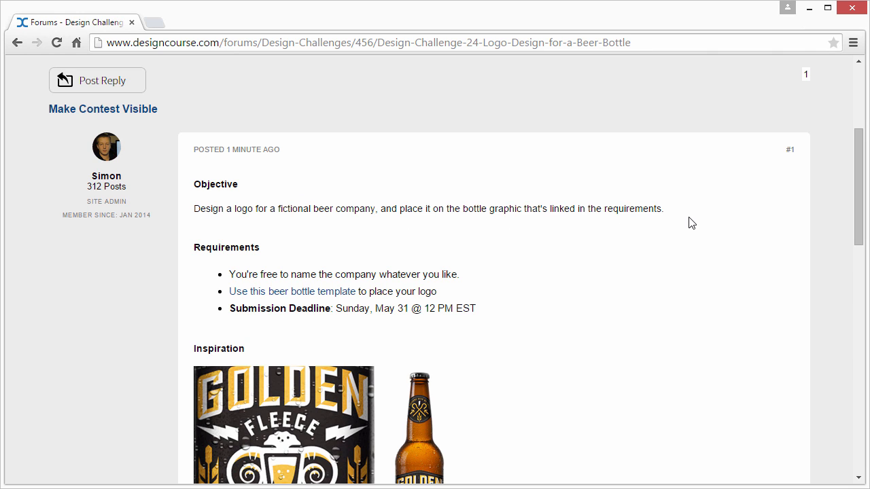
scroll("down", 3)
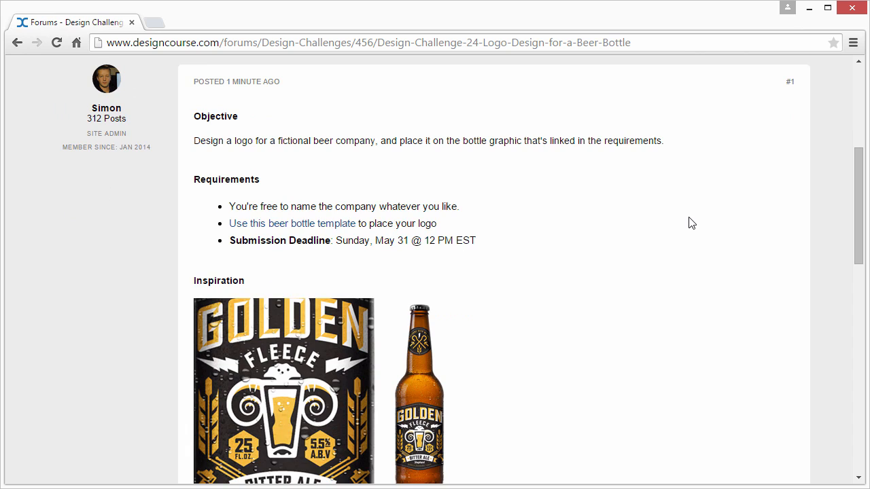
scroll("down", 3)
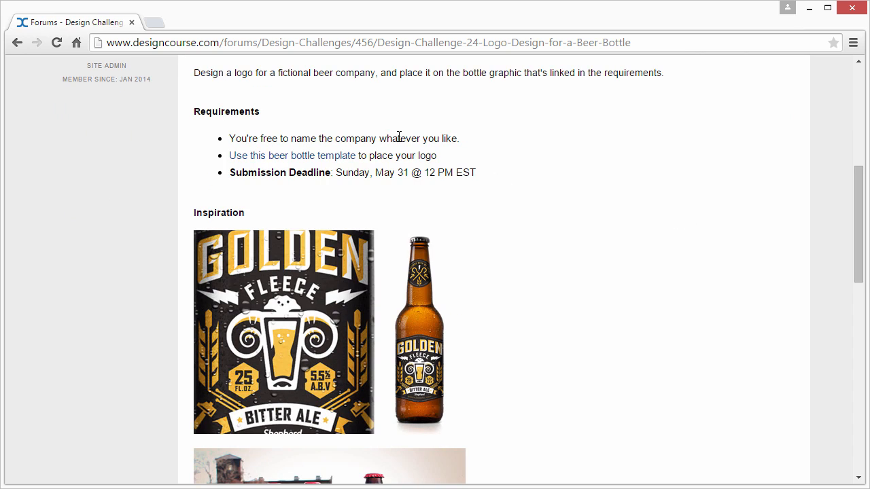
mouse_move(283, 160)
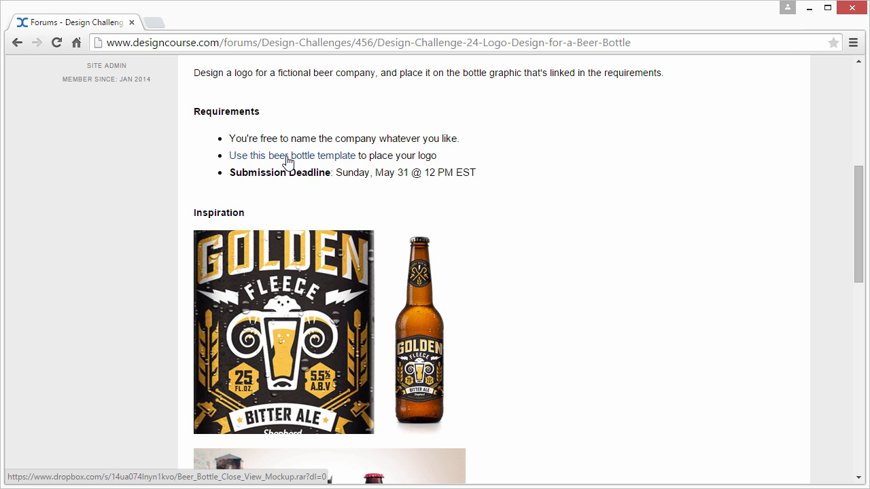
mouse_move(401, 157)
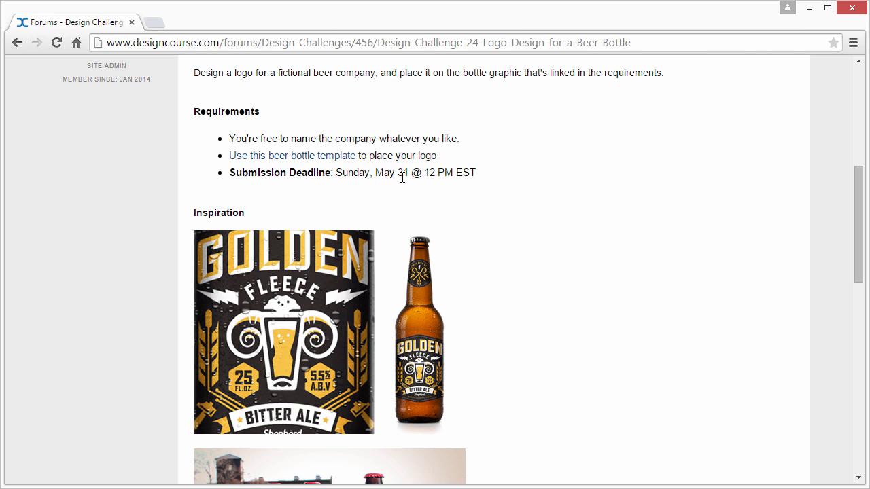
mouse_move(568, 177)
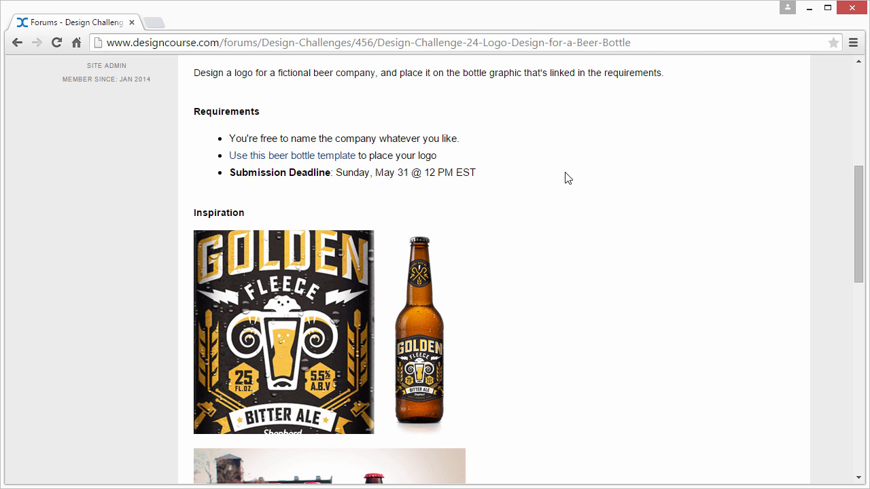
scroll("down", 3)
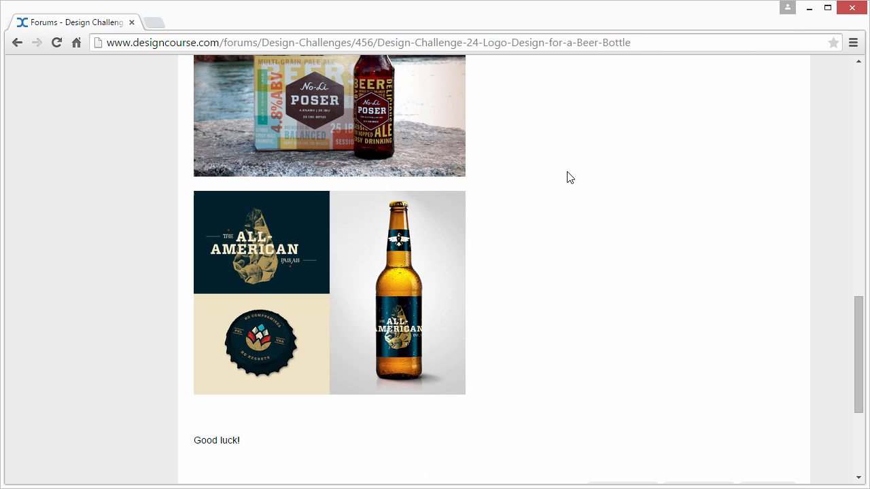
scroll("up", 3)
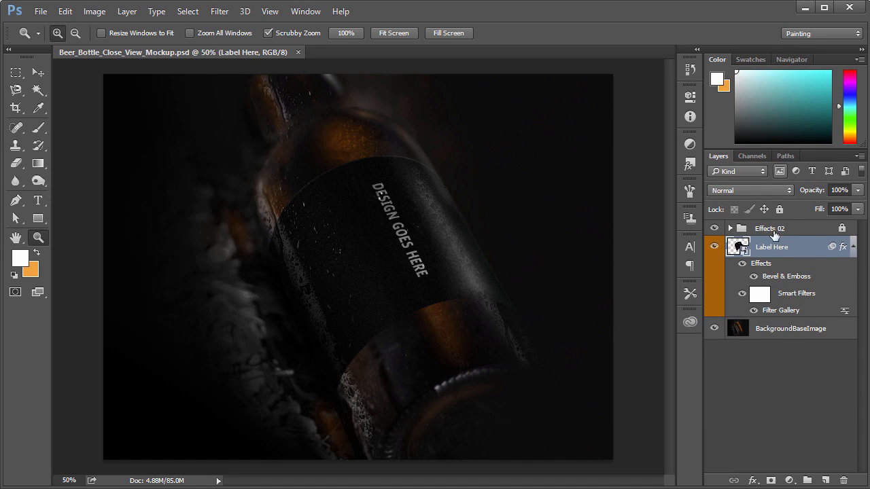
mouse_move(747, 250)
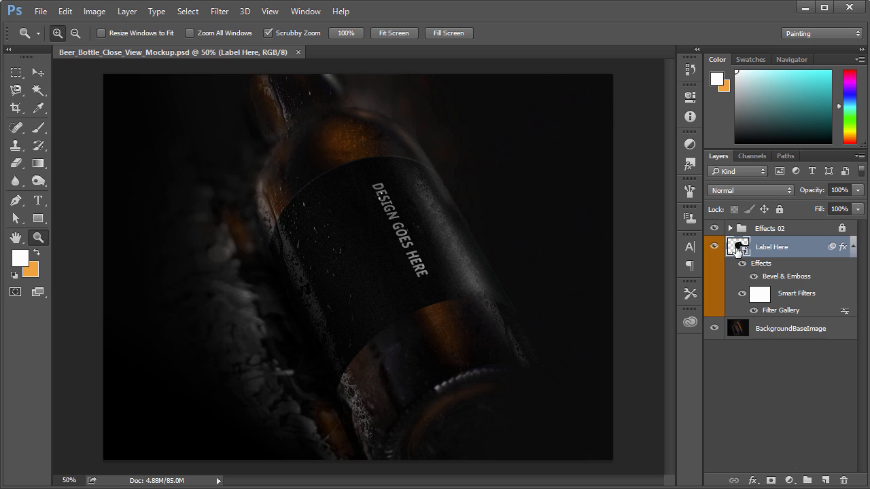
- Enter the Label Here smart object and compare its .psb contents with the mockup while toggling Layer 1
double_click(738, 247)
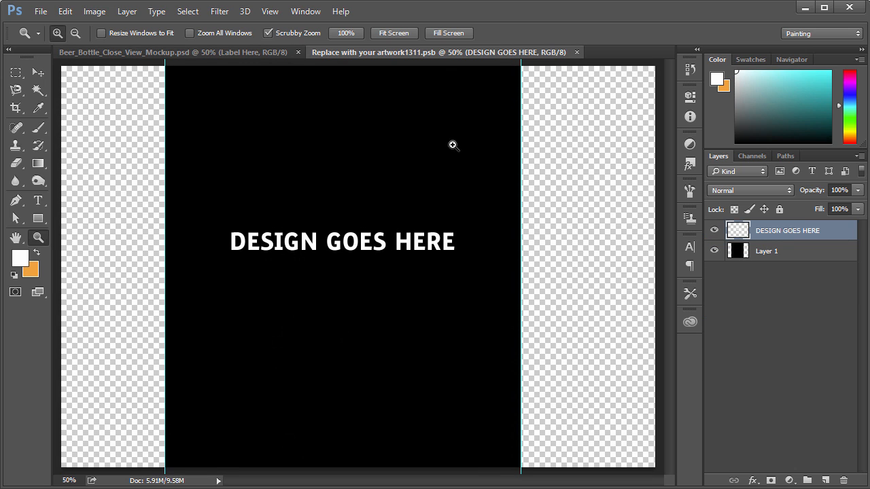
mouse_move(434, 351)
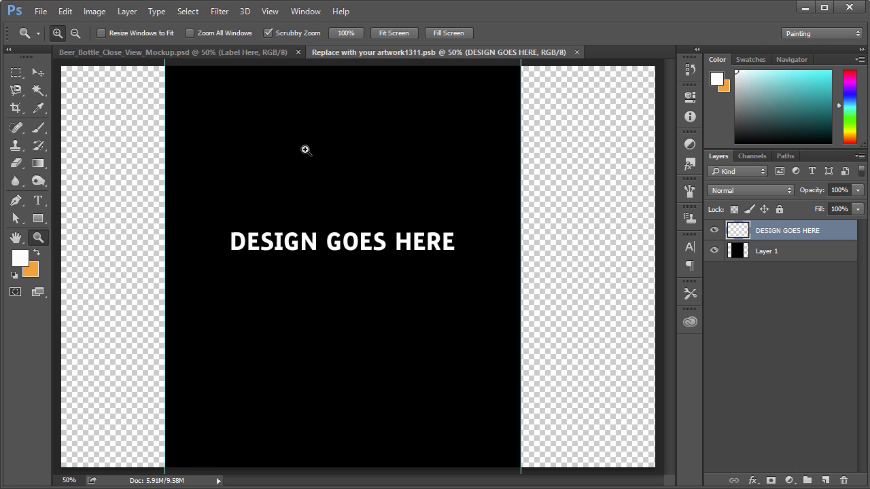
left_click(174, 52)
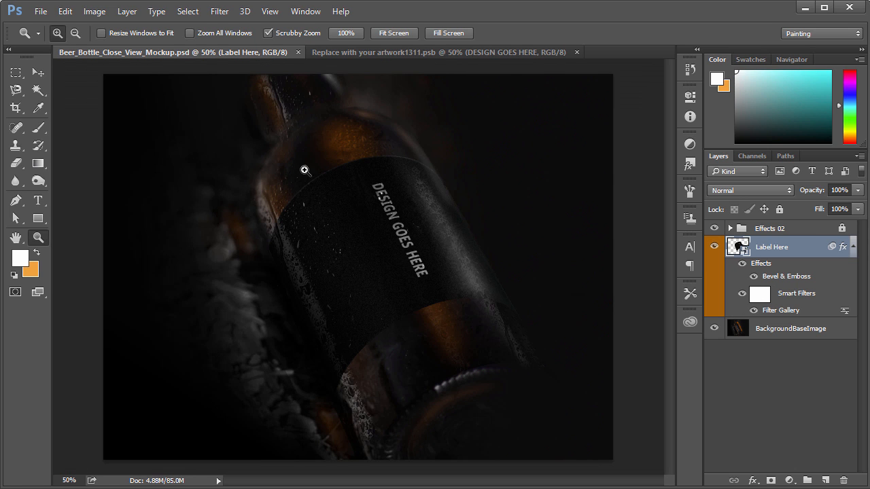
mouse_move(299, 202)
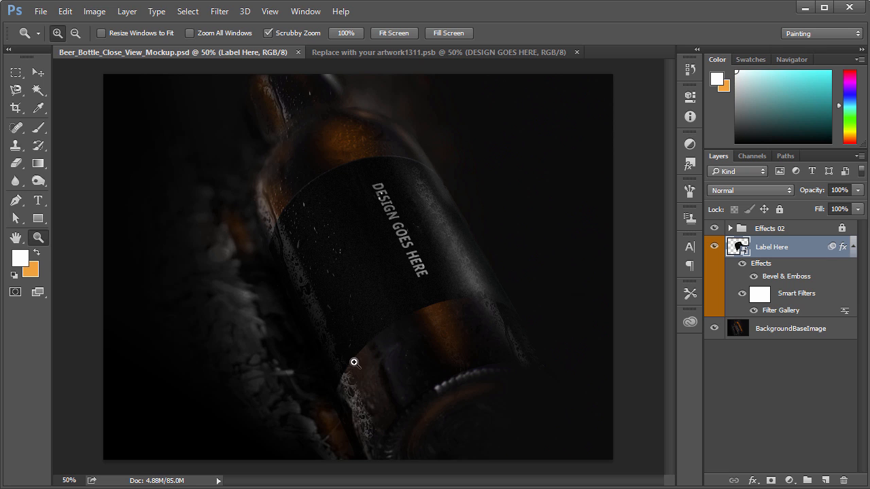
left_click(440, 52)
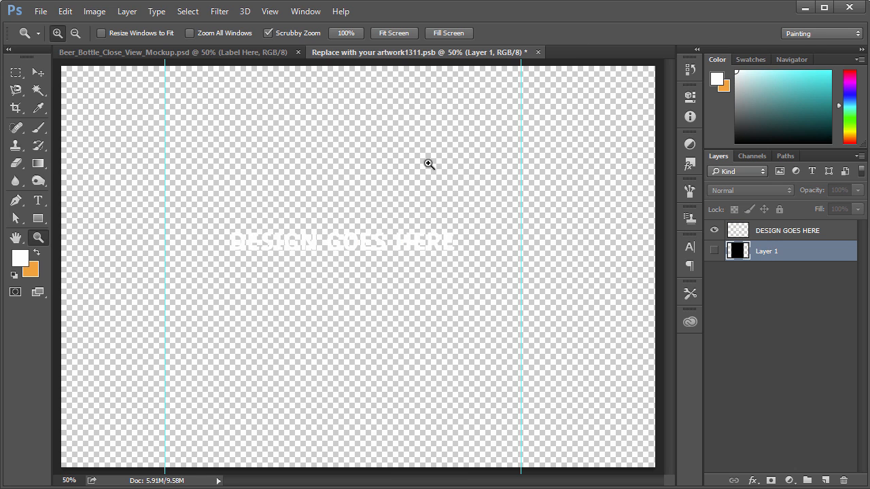
left_click(174, 52)
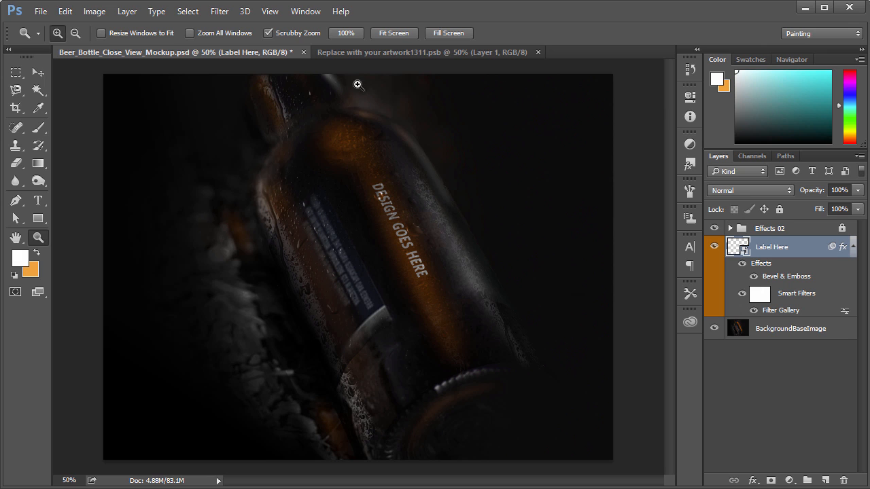
mouse_move(418, 62)
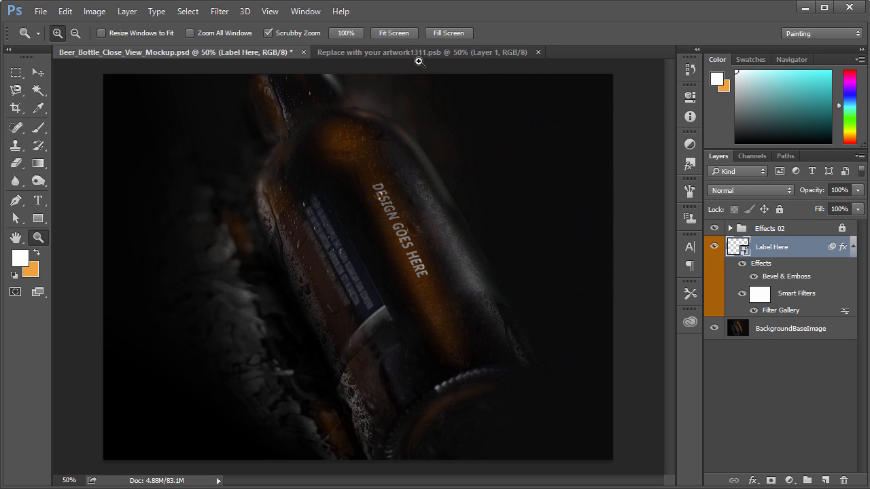
left_click(423, 52)
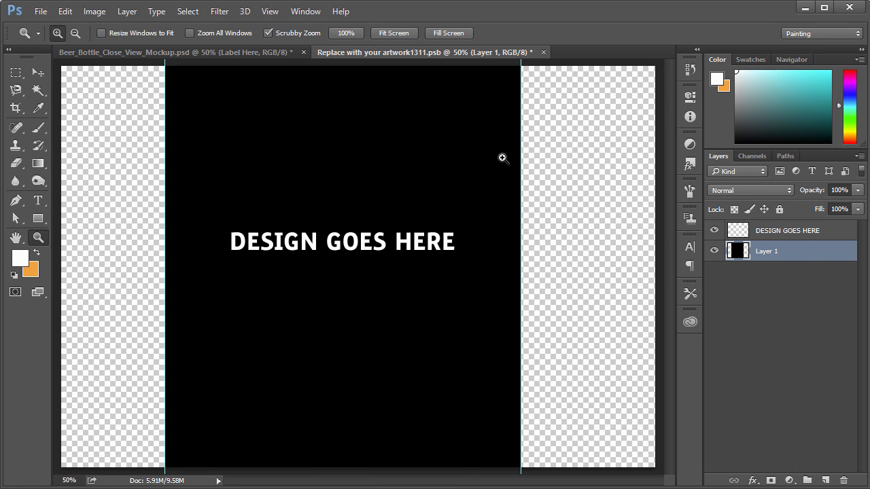
- Add a Color Overlay of #eac100 to Layer 1 so the bottle label turns yellow
double_click(781, 250)
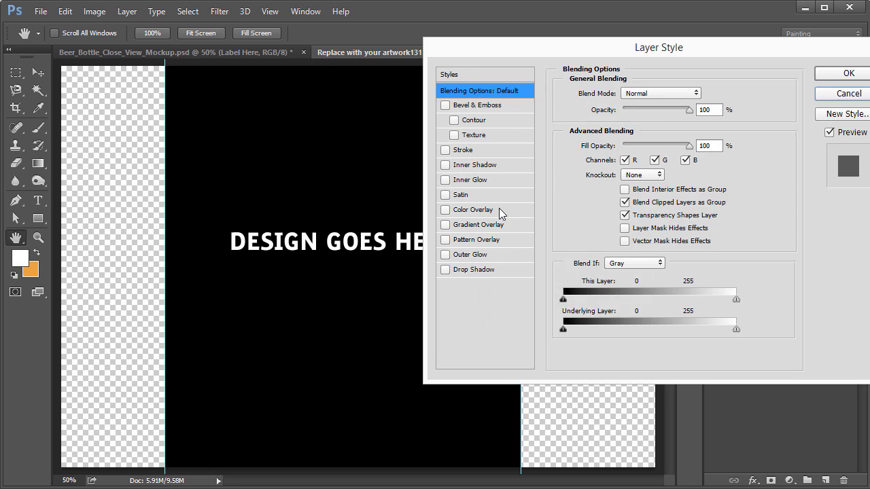
left_click(445, 209)
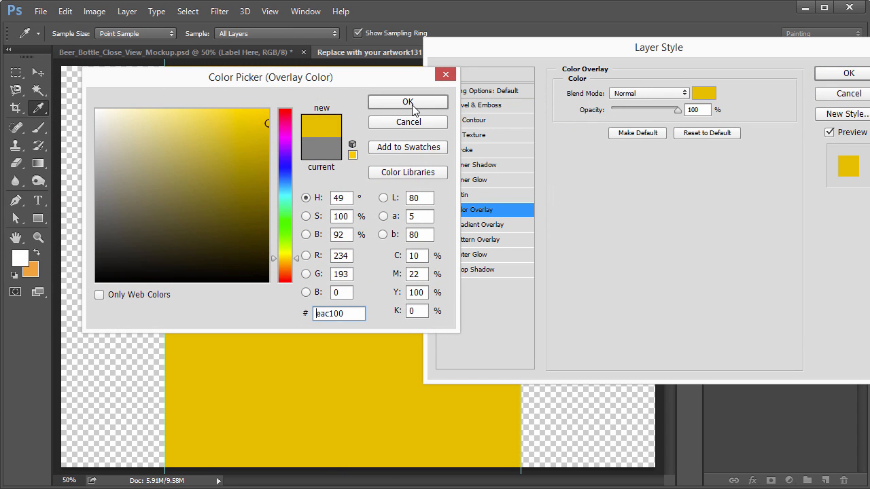
left_click(408, 102)
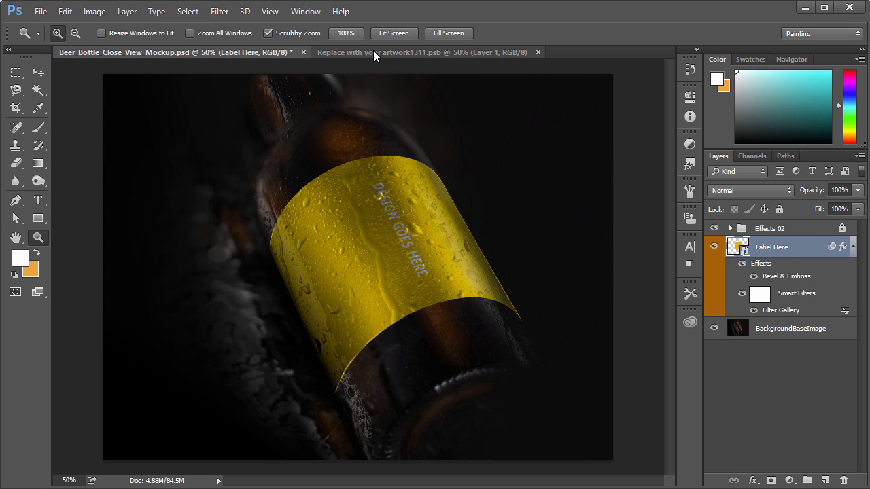
mouse_move(375, 57)
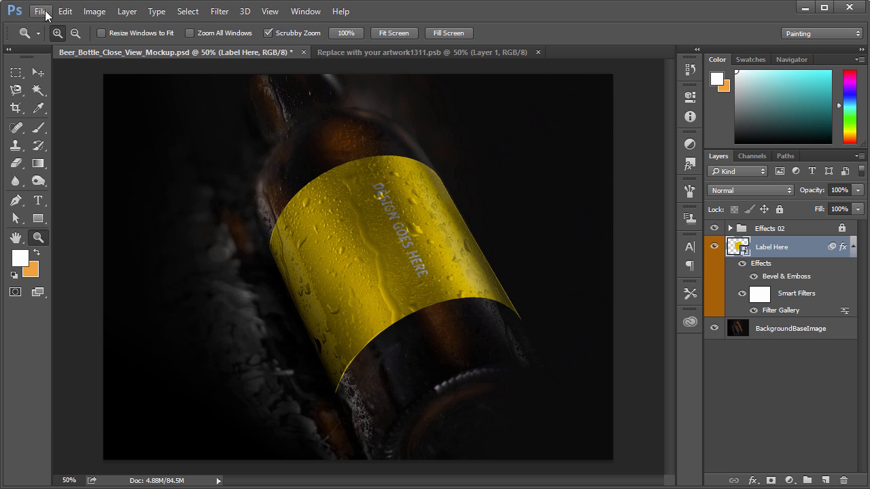
mouse_move(387, 201)
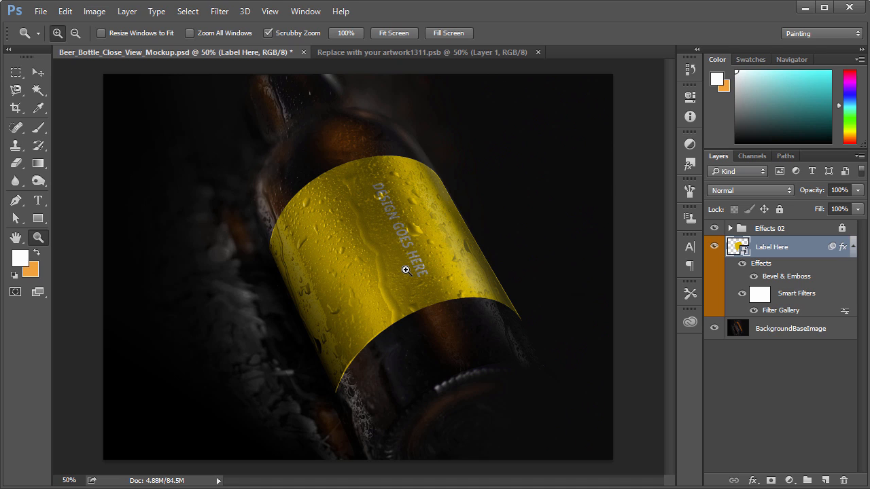
mouse_move(348, 182)
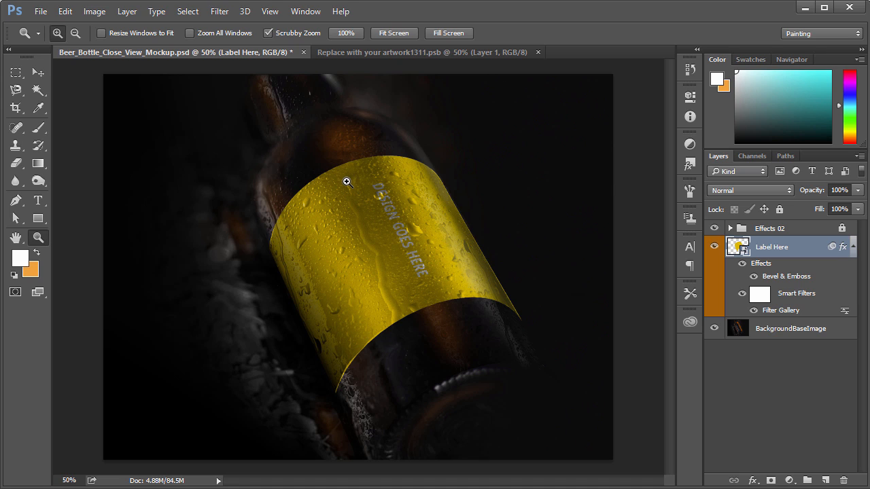